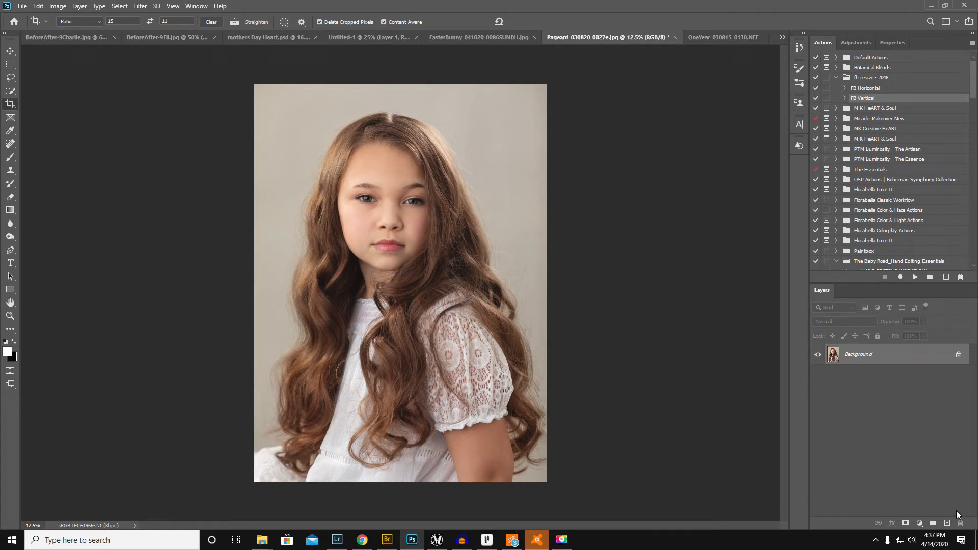
{"action": "mouse_move", "coordinate": [694, 492]}
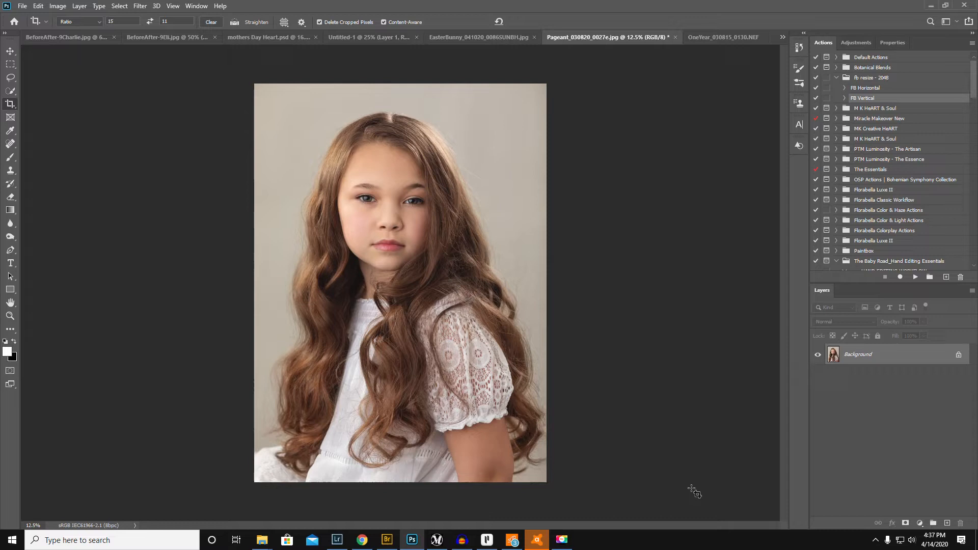
{"action": "mouse_move", "coordinate": [348, 405]}
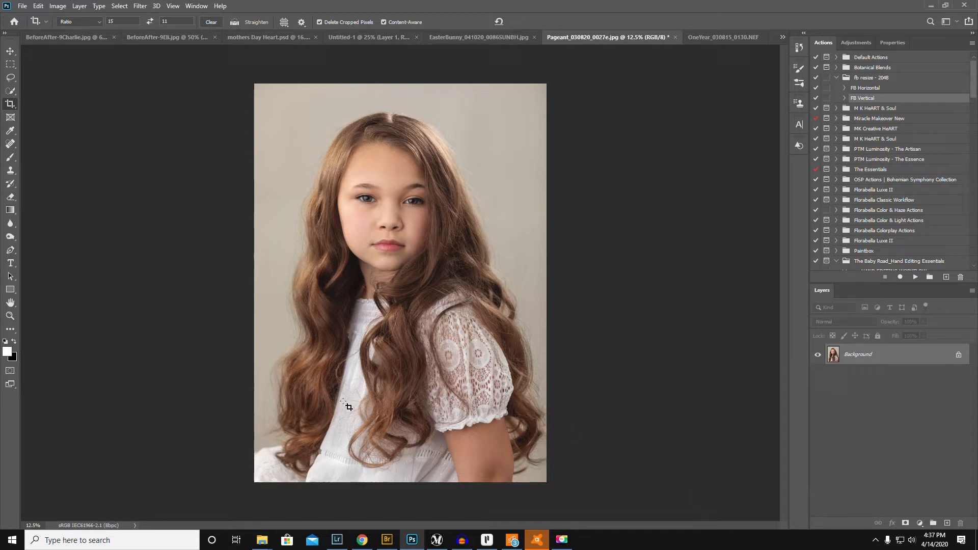
{"action": "mouse_move", "coordinate": [219, 219]}
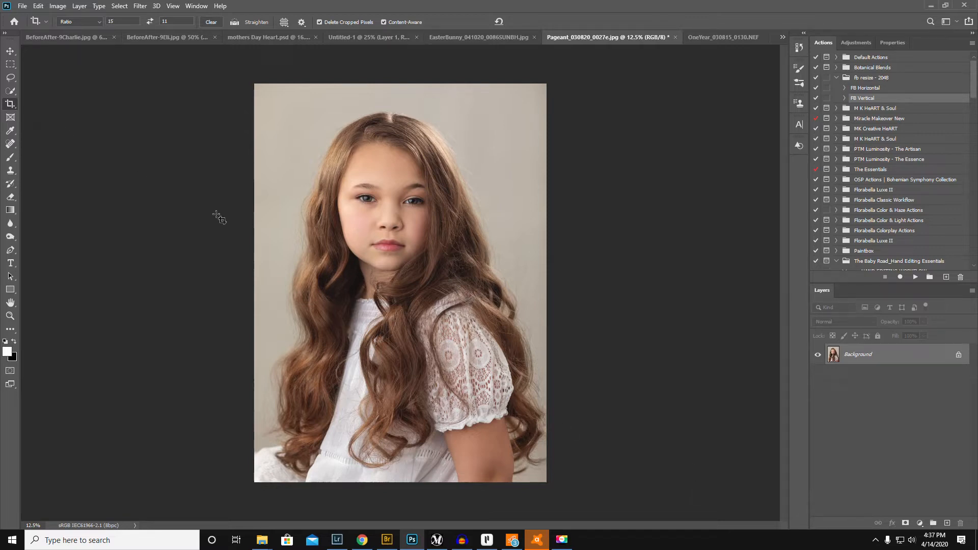
{"action": "mouse_move", "coordinate": [400, 249]}
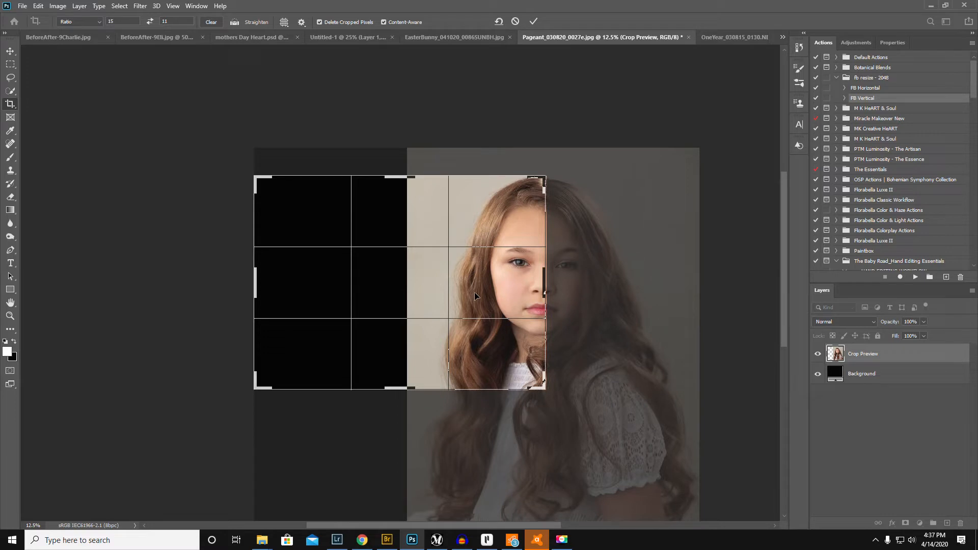
{"action": "mouse_move", "coordinate": [479, 284]}
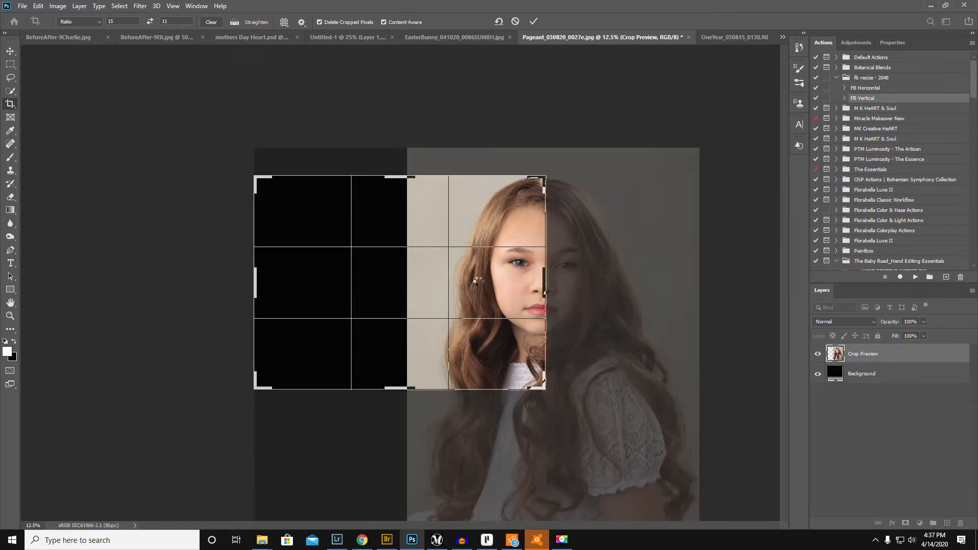
Step: Crop the portrait to an 11:15 frame over half her face
{"action": "left_click", "coordinate": [533, 21]}
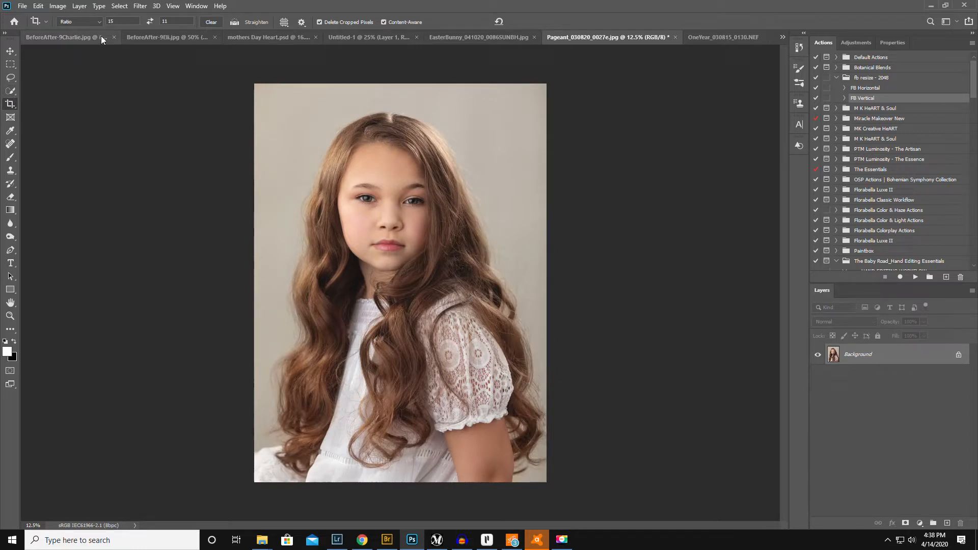
{"action": "left_click", "coordinate": [10, 103]}
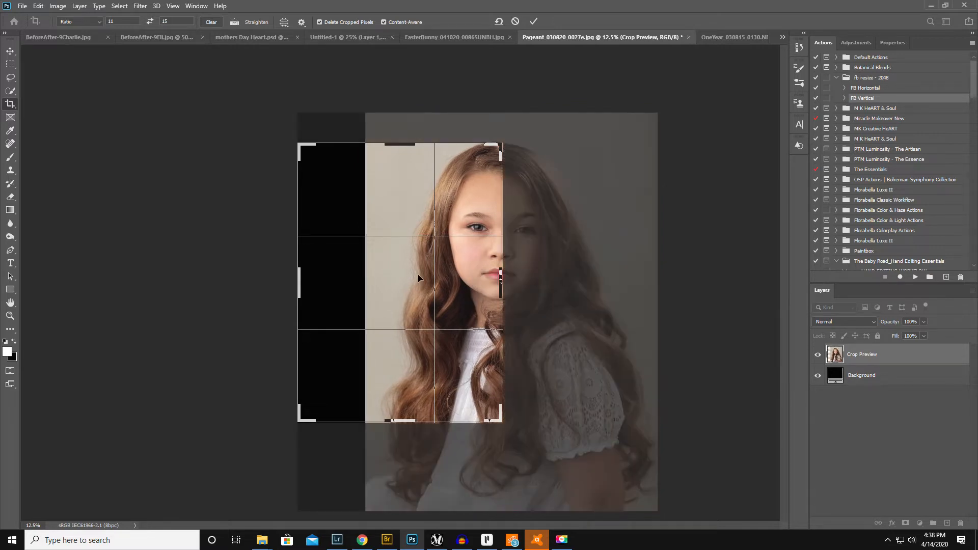
{"action": "mouse_move", "coordinate": [417, 276]}
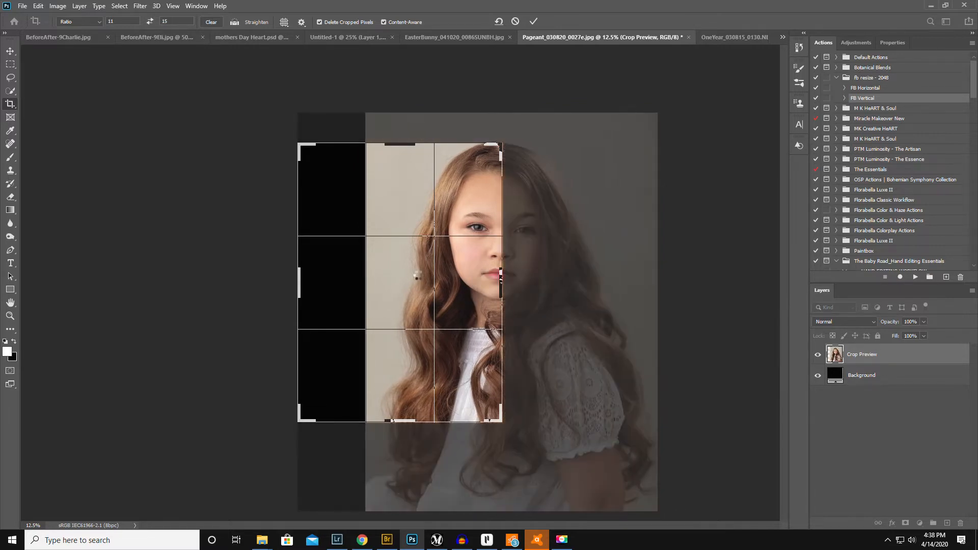
{"action": "left_click", "coordinate": [533, 21]}
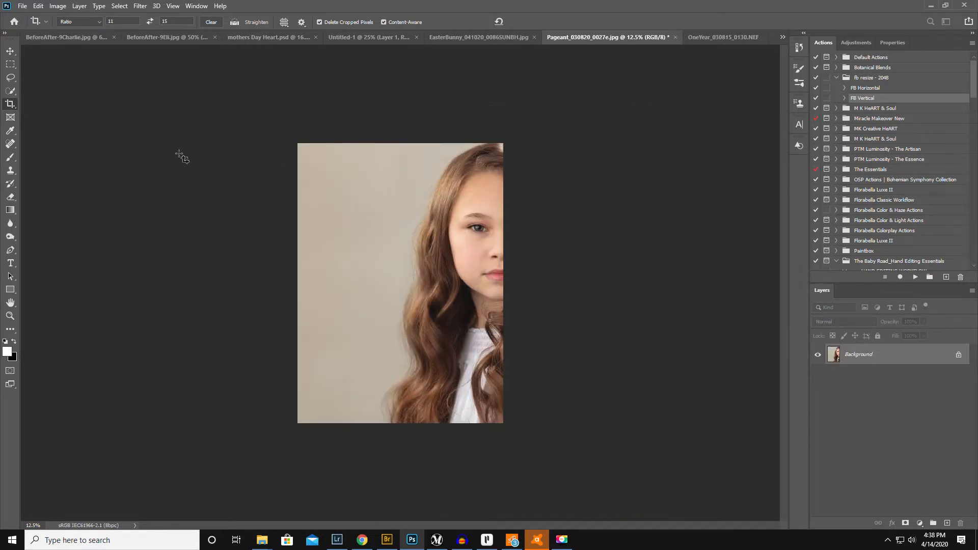
{"action": "mouse_move", "coordinate": [387, 24]}
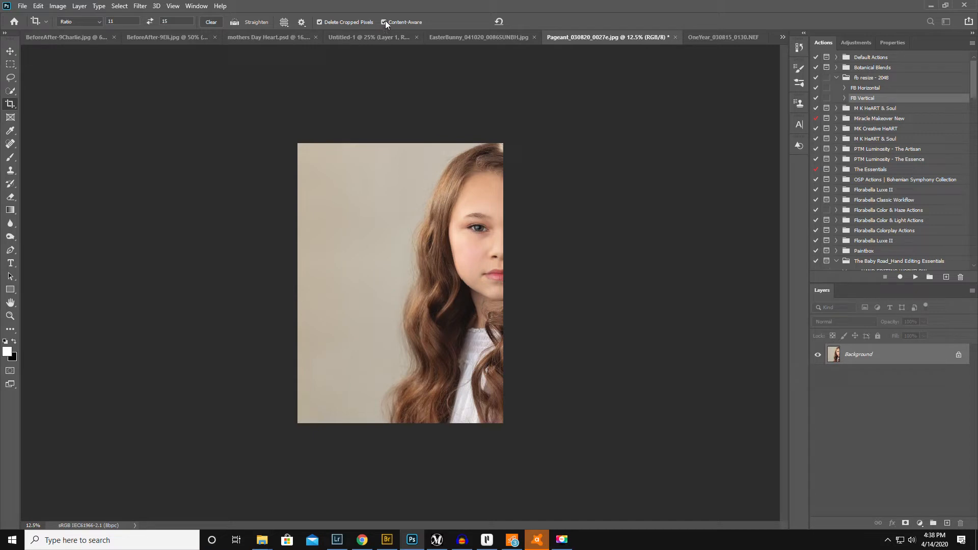
{"action": "mouse_move", "coordinate": [19, 331]}
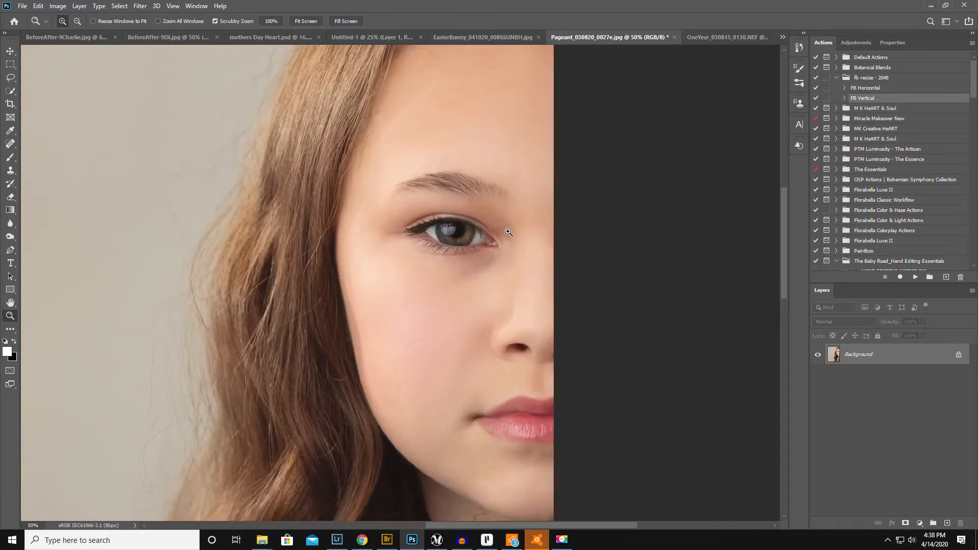
Step: Zoom in close on the girl's visible eye with the Zoom tool
{"action": "left_click", "coordinate": [508, 231]}
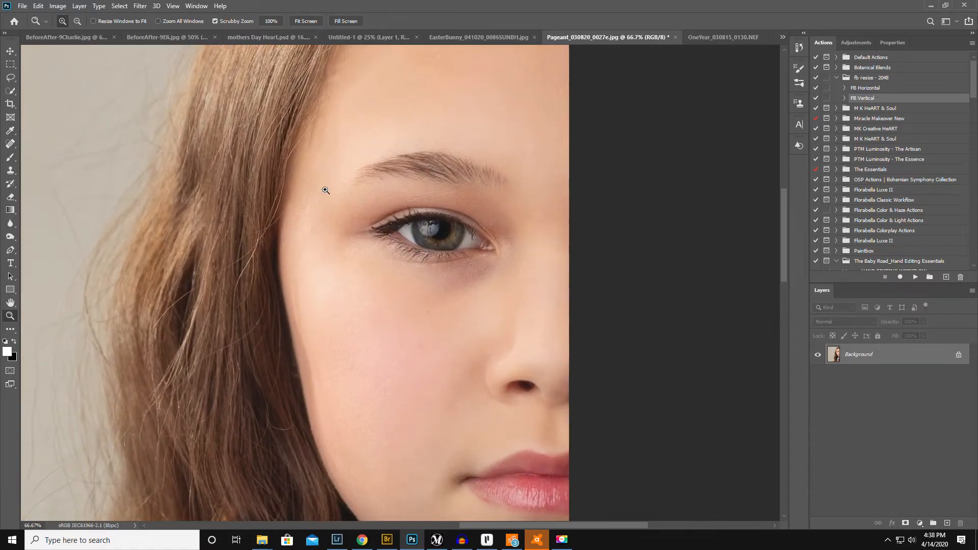
{"action": "left_click", "coordinate": [22, 6]}
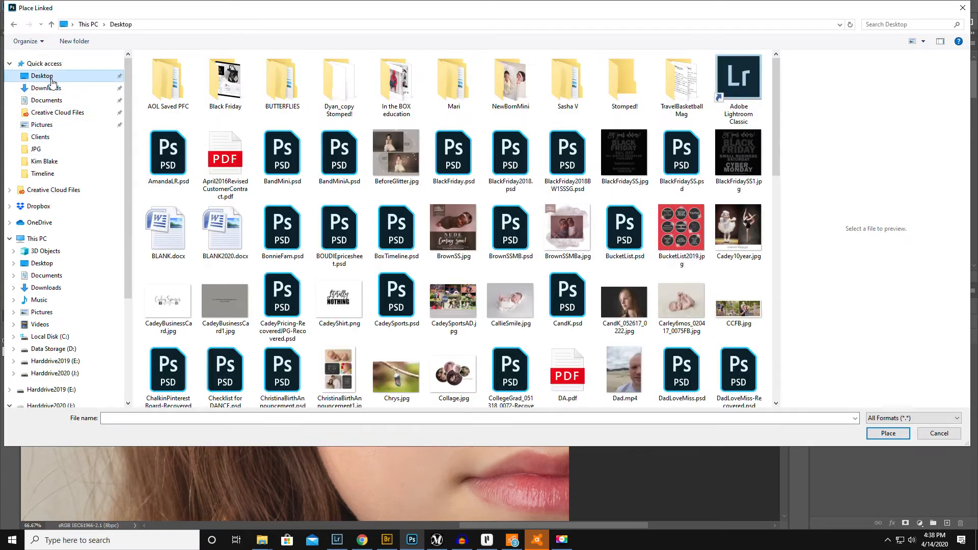
Step: Place the Earth JPG from Downloads as a linked layer
{"action": "left_click", "coordinate": [46, 88]}
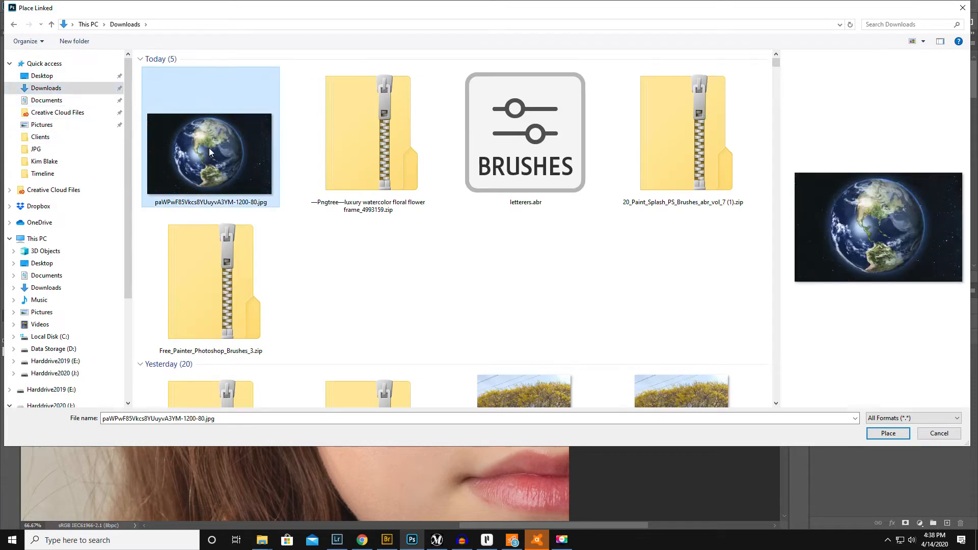
{"action": "left_click", "coordinate": [938, 433]}
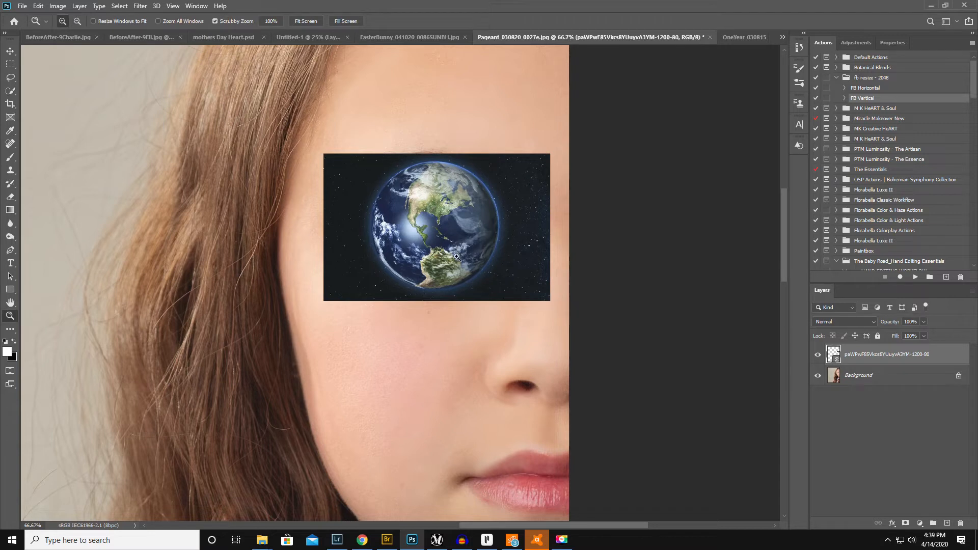
{"action": "mouse_move", "coordinate": [892, 323]}
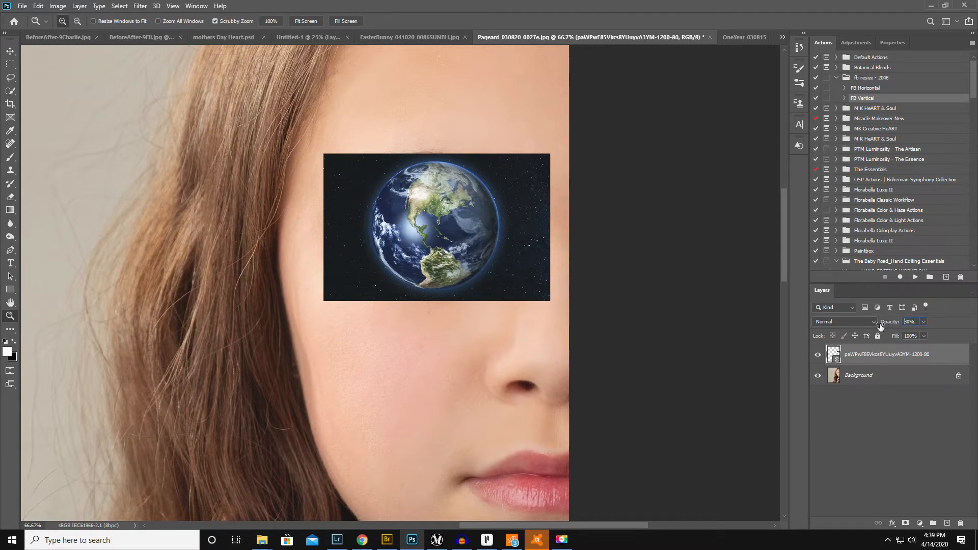
Step: Scale the Earth layer over the eye at lowered opacity, then restore 100% opacity
{"action": "left_click", "coordinate": [912, 322]}
{"action": "type", "text": "44"}
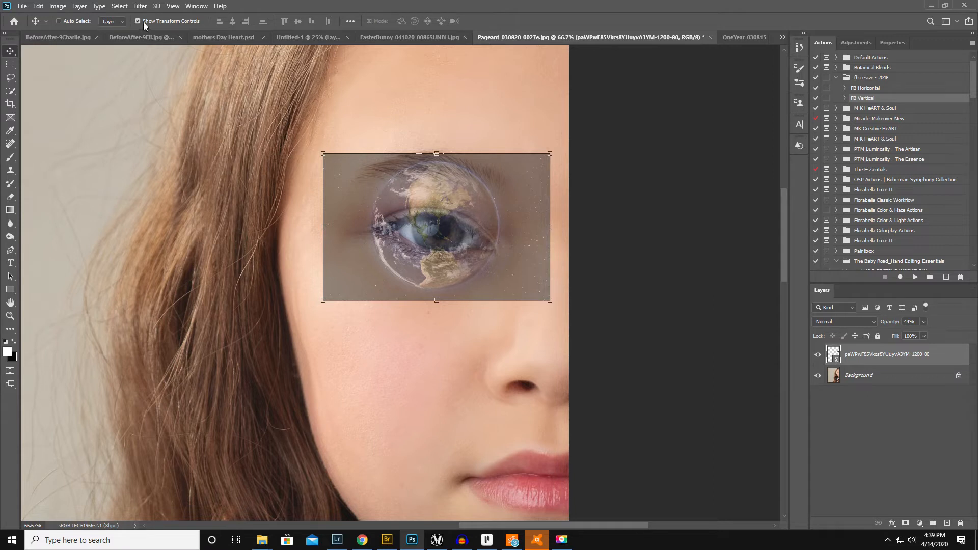
{"action": "mouse_move", "coordinate": [248, 100]}
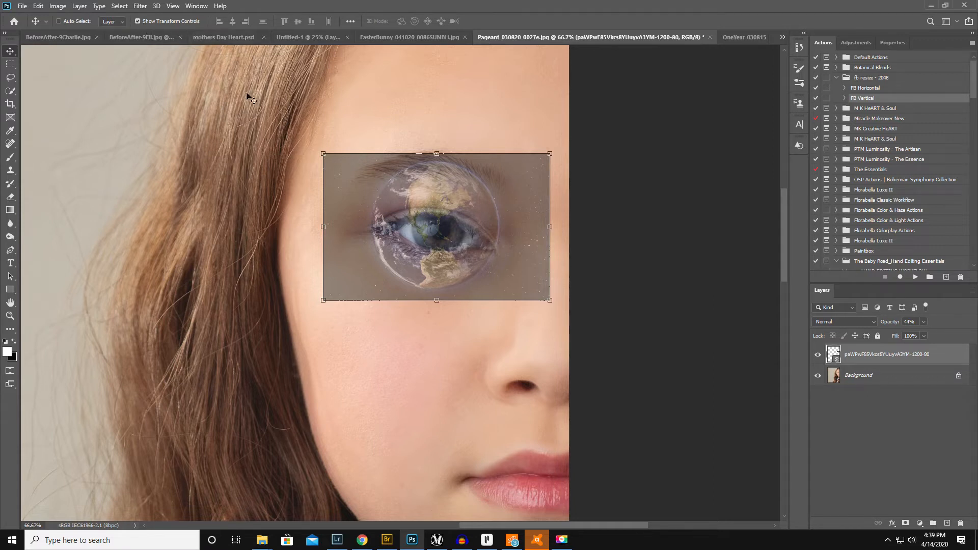
{"action": "key", "text": "ctrl+t"}
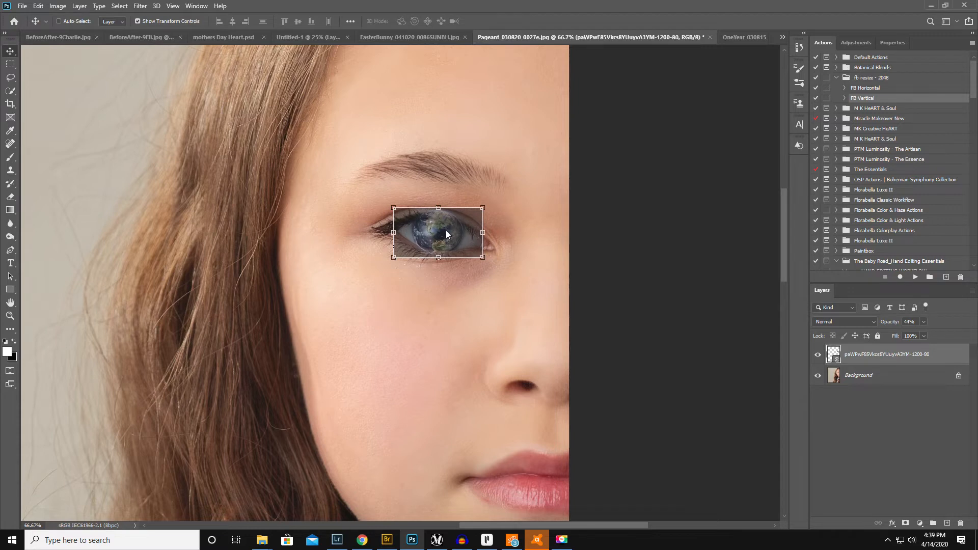
{"action": "triple_click", "coordinate": [911, 321]}
{"action": "type", "text": "100"}
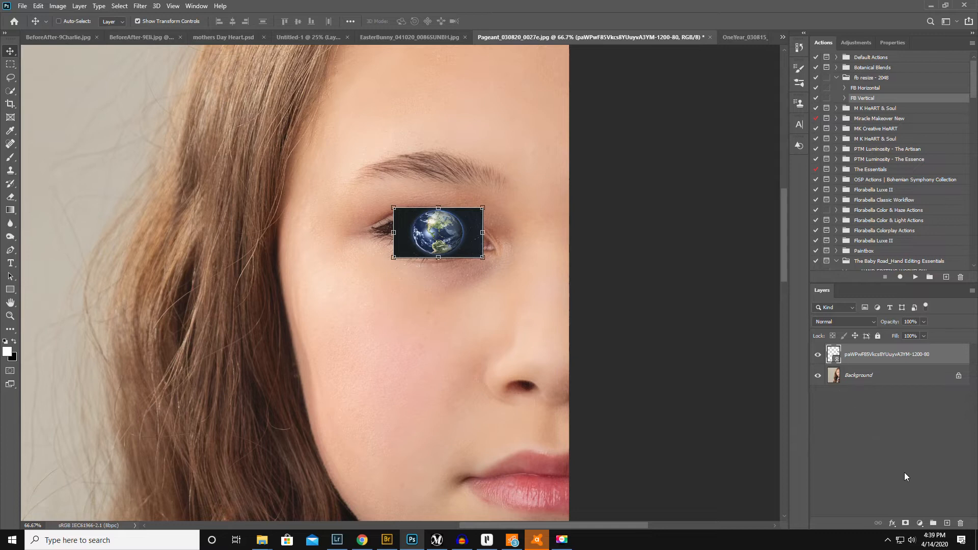
{"action": "mouse_move", "coordinate": [907, 516]}
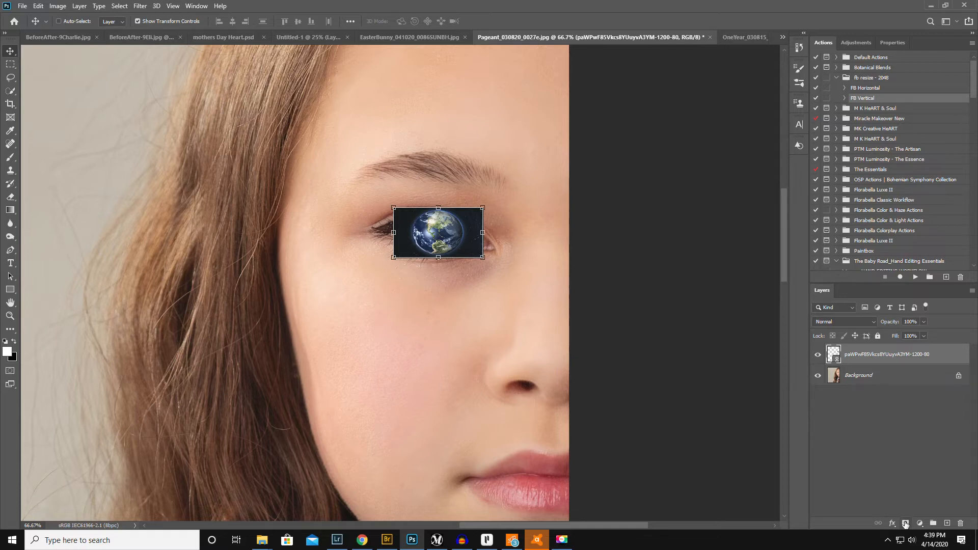
Step: Add a layer mask to the Earth layer and invert it to black
{"action": "left_click", "coordinate": [905, 523]}
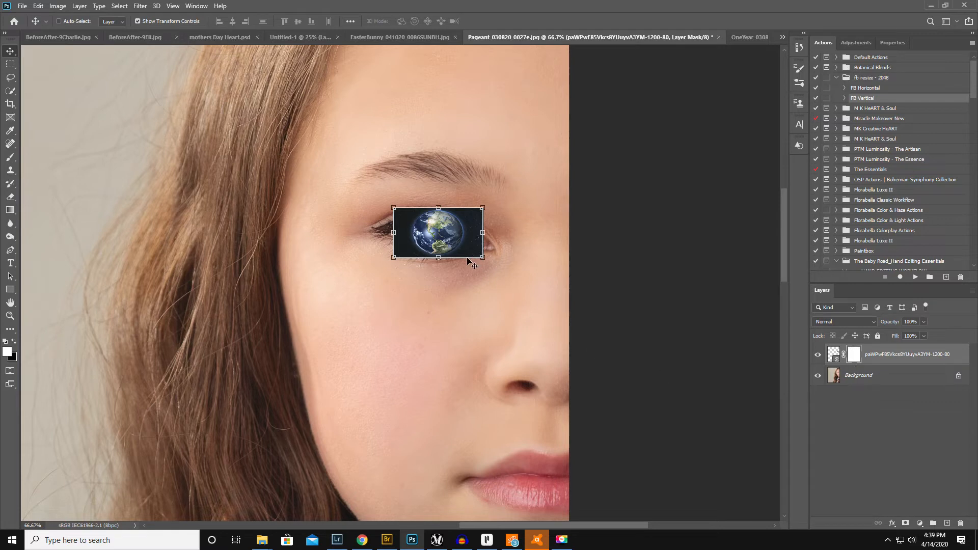
{"action": "mouse_move", "coordinate": [870, 368]}
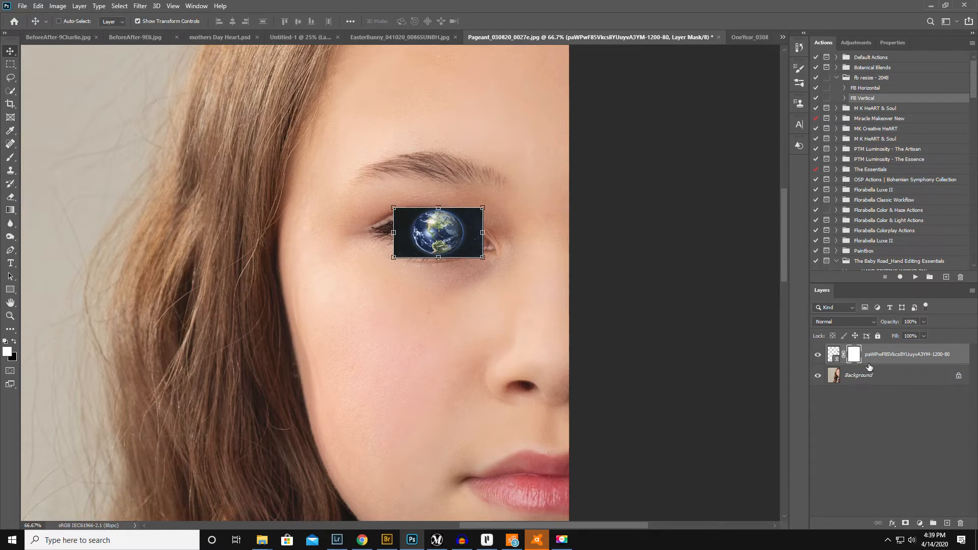
{"action": "mouse_move", "coordinate": [860, 434]}
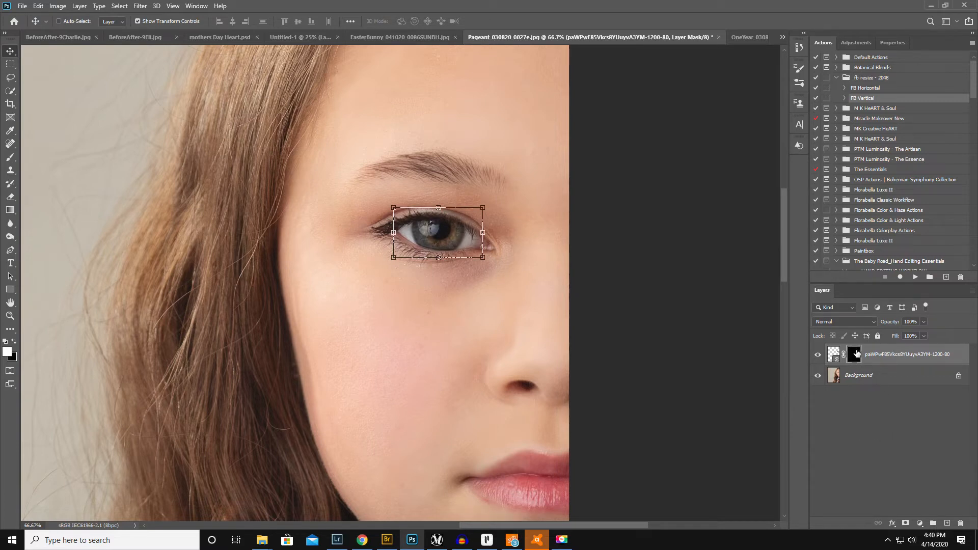
{"action": "left_click", "coordinate": [856, 354]}
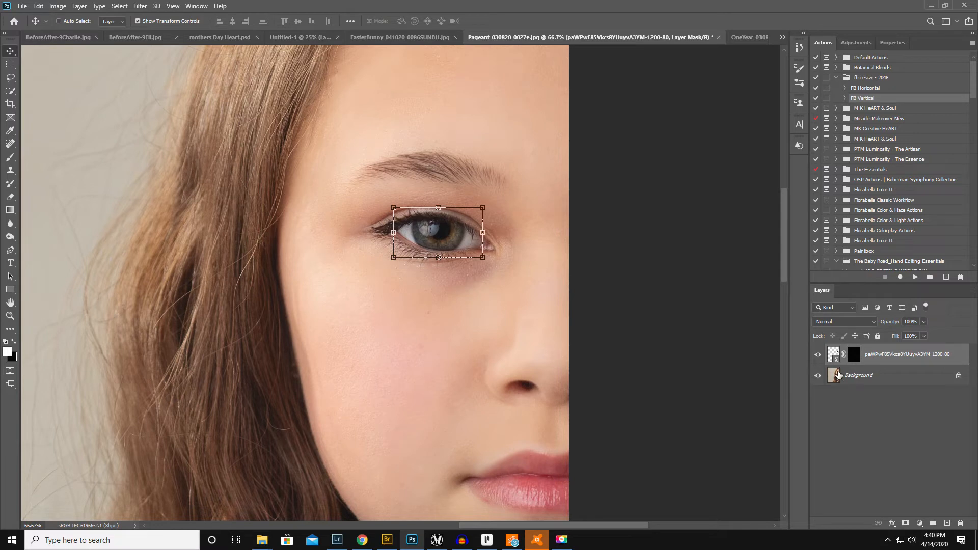
{"action": "left_click", "coordinate": [854, 355]}
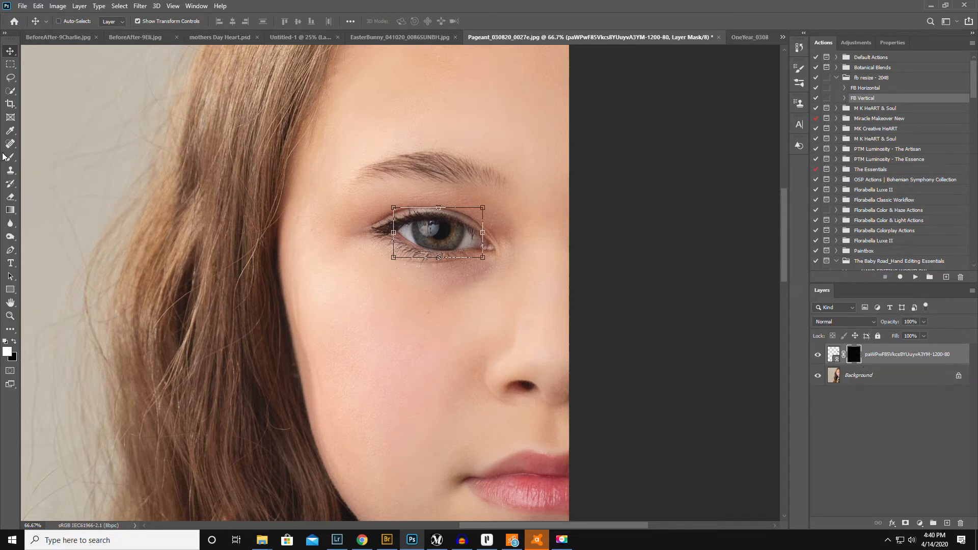
Step: Paint white over the iris on the mask with a soft 50% brush
{"action": "left_click", "coordinate": [10, 156]}
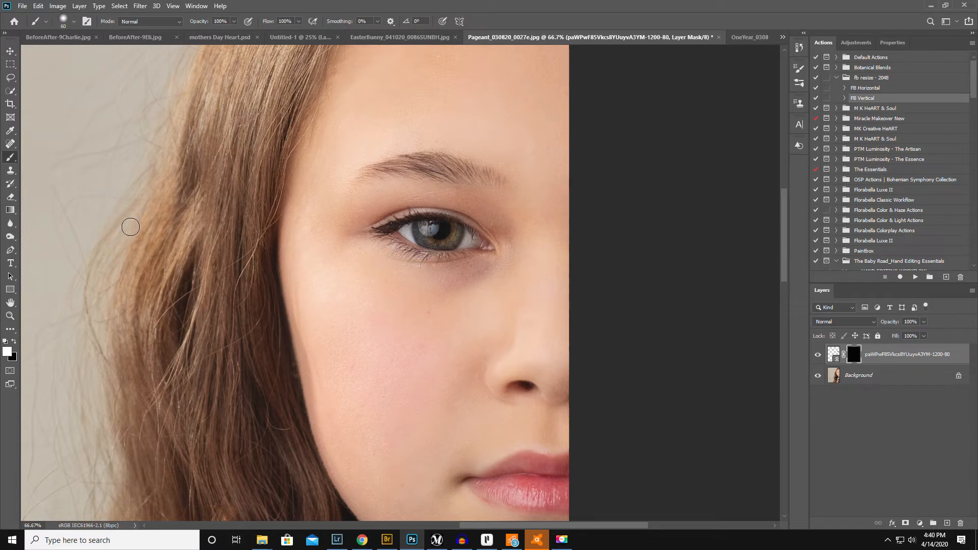
{"action": "mouse_move", "coordinate": [303, 226]}
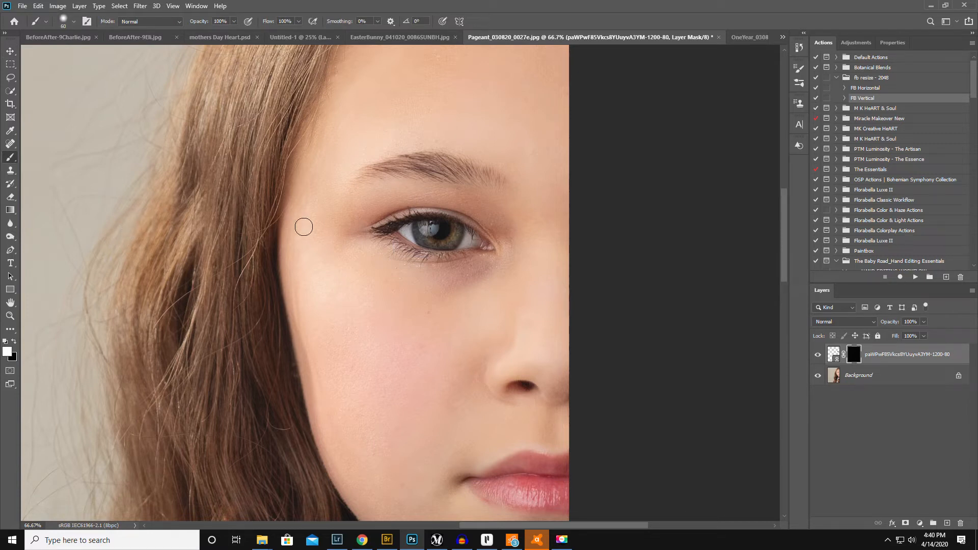
{"action": "left_click", "coordinate": [10, 317]}
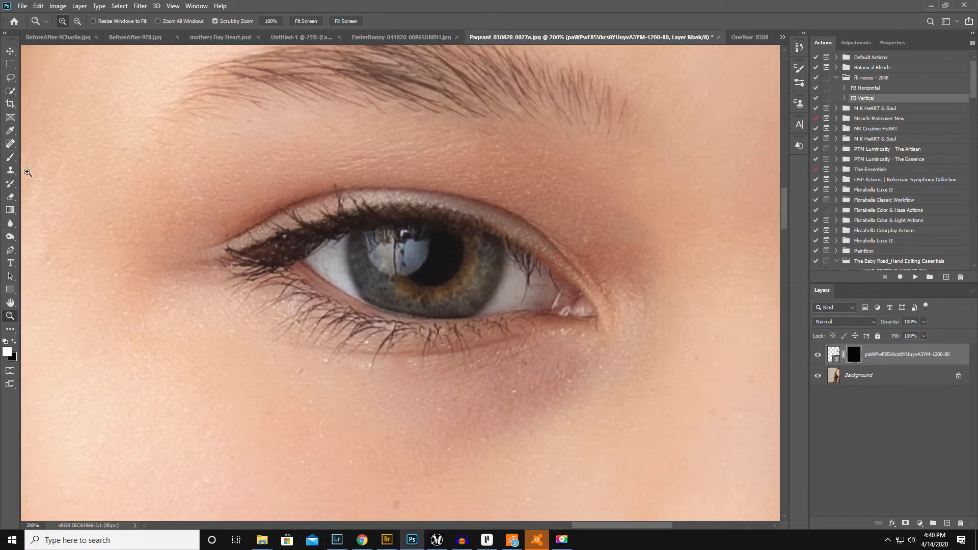
{"action": "left_click", "coordinate": [10, 158]}
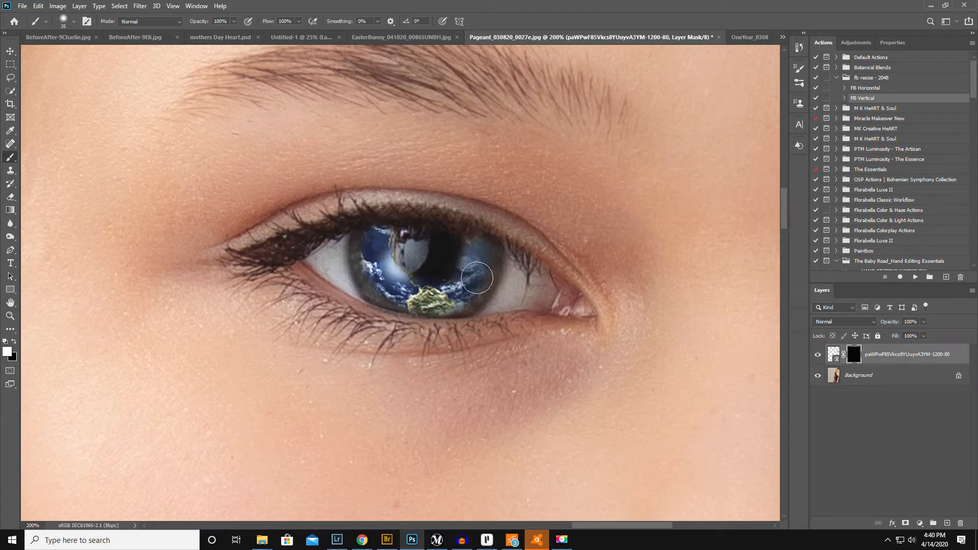
{"action": "key", "text": "ctrl+z"}
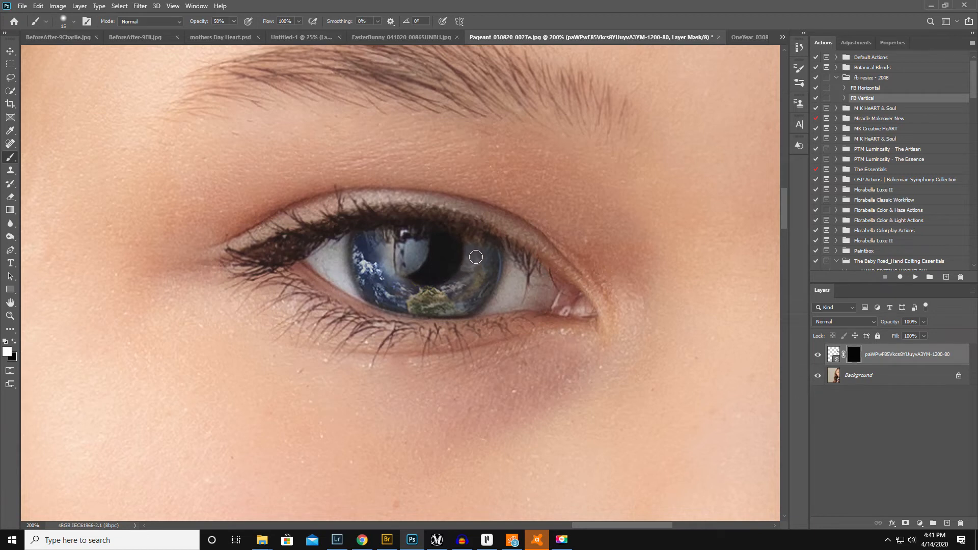
{"action": "mouse_move", "coordinate": [473, 248]}
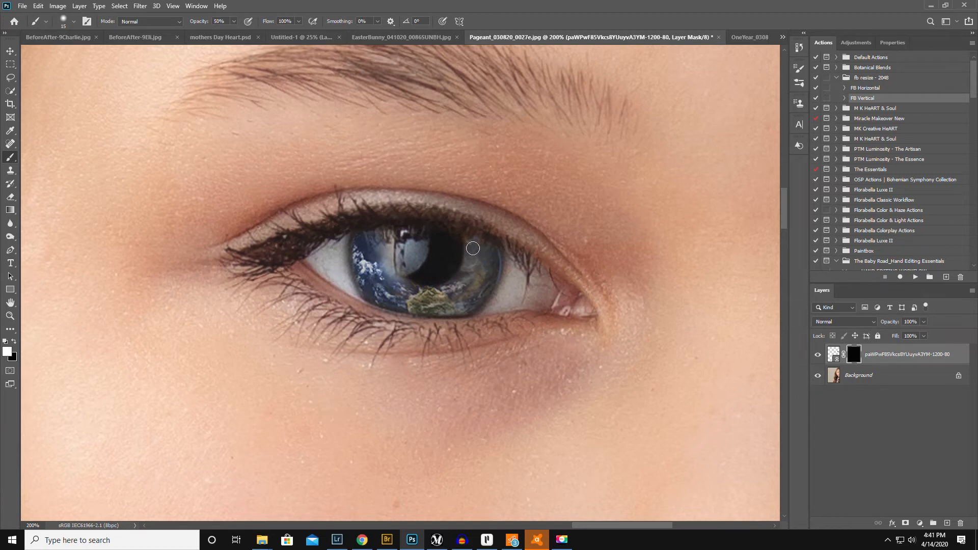
{"action": "mouse_move", "coordinate": [480, 301]}
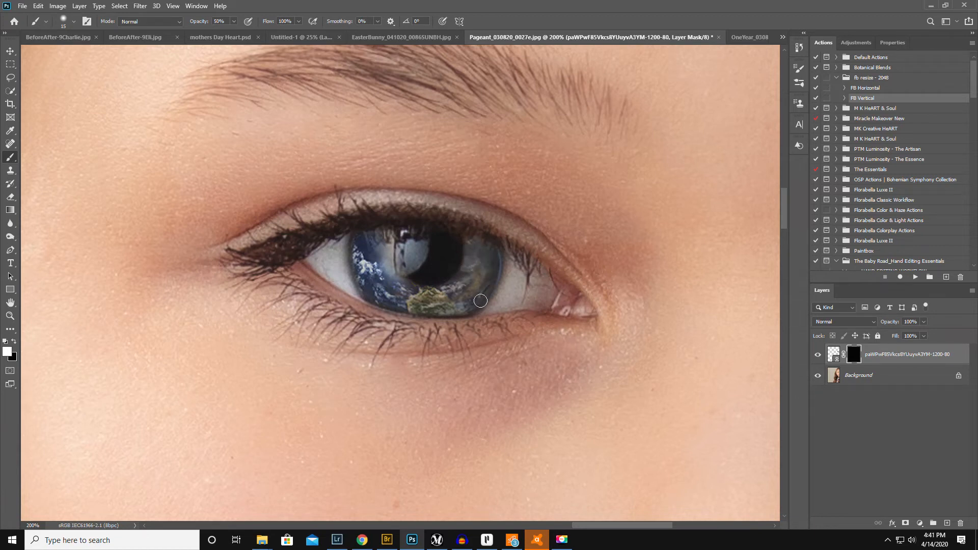
{"action": "mouse_move", "coordinate": [457, 311]}
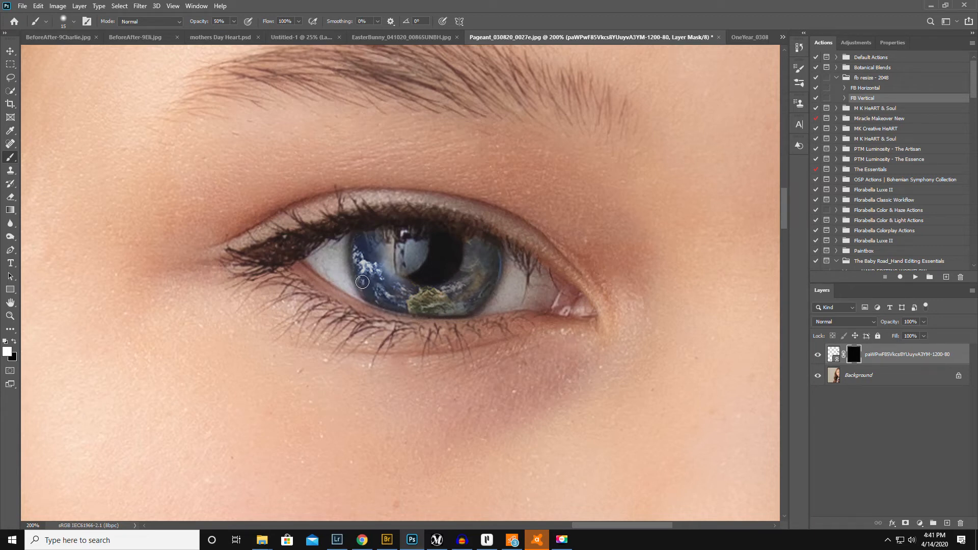
{"action": "mouse_move", "coordinate": [368, 241]}
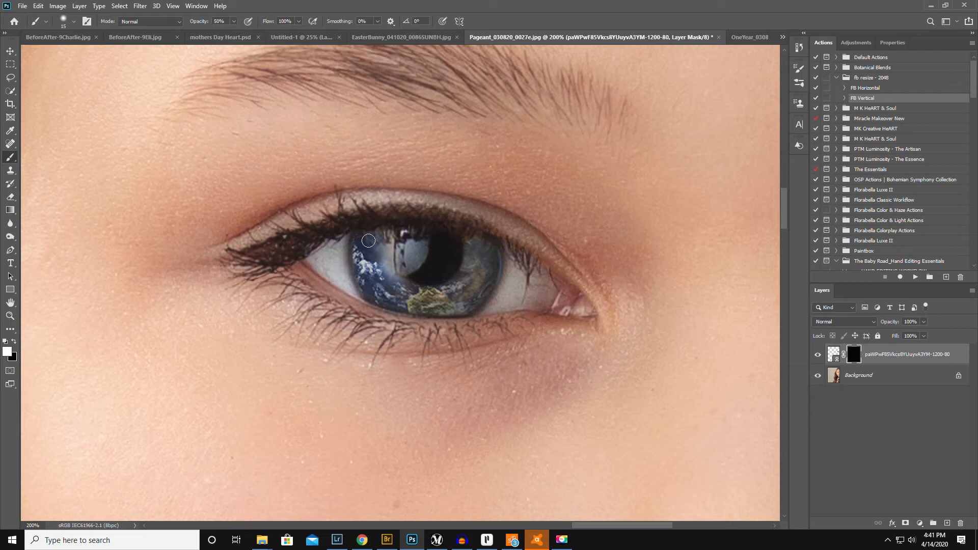
{"action": "mouse_move", "coordinate": [386, 250]}
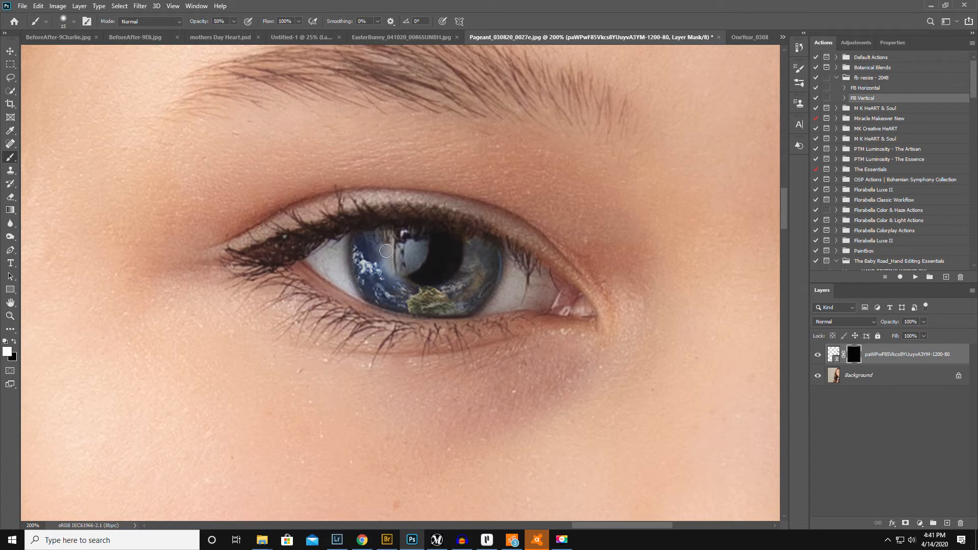
{"action": "mouse_move", "coordinate": [462, 267]}
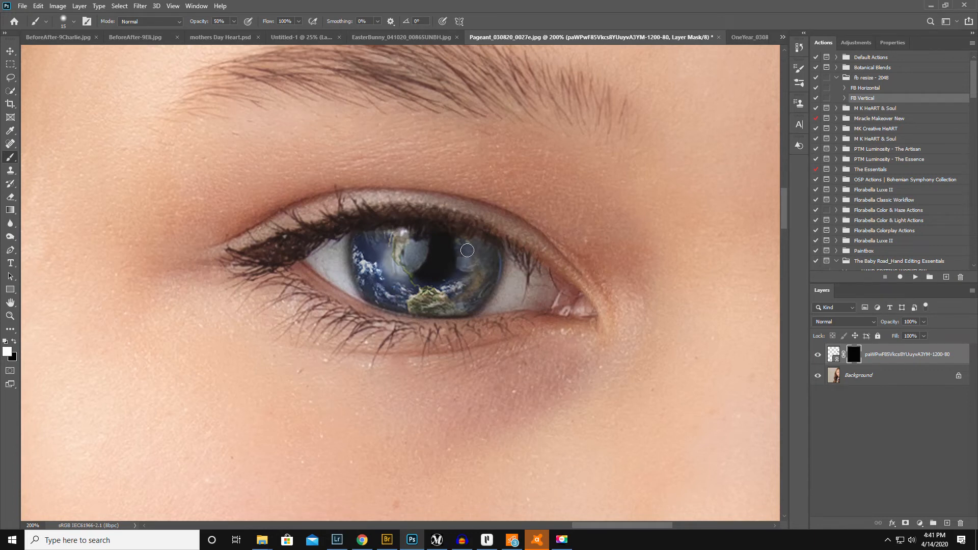
{"action": "left_click", "coordinate": [10, 317]}
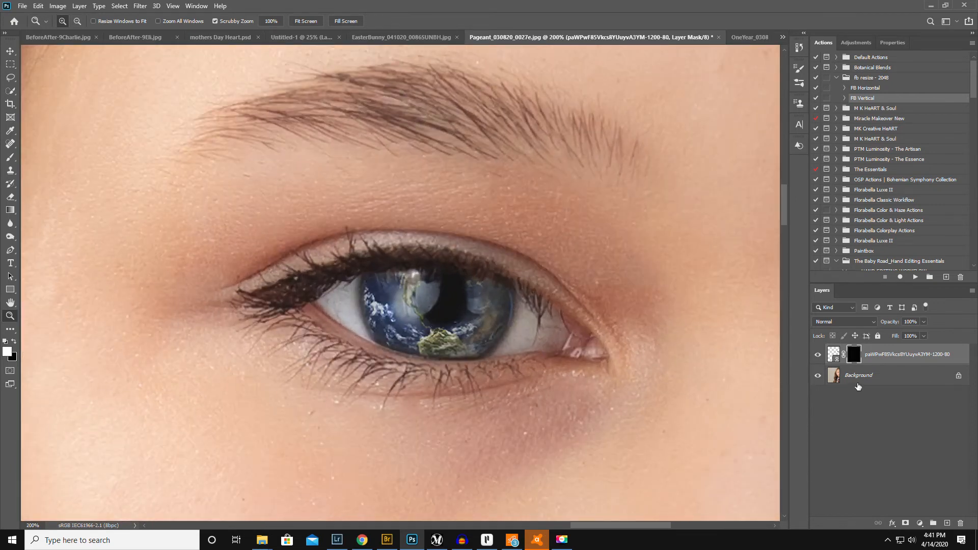
Step: Select the Background layer and paint black over the pupil with the Brush
{"action": "left_click", "coordinate": [859, 375]}
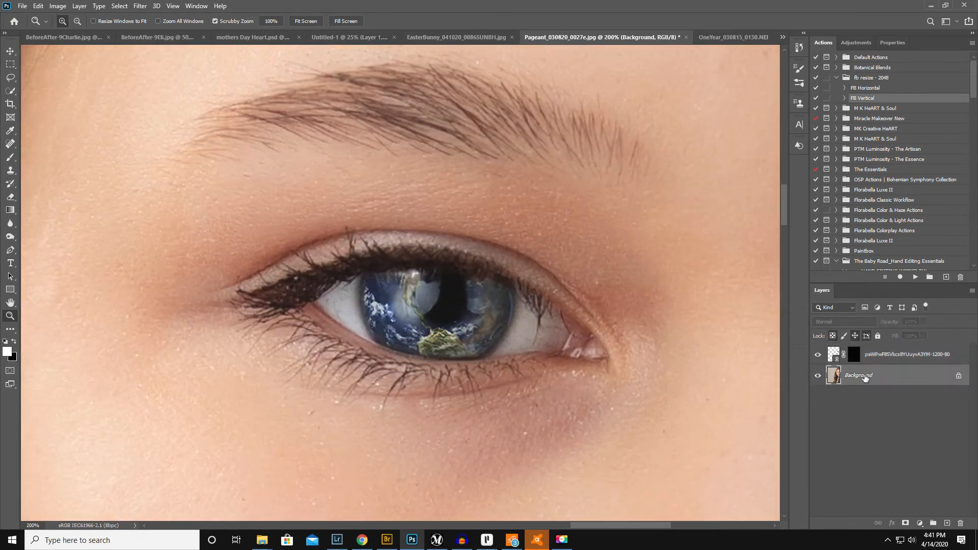
{"action": "left_click", "coordinate": [858, 375]}
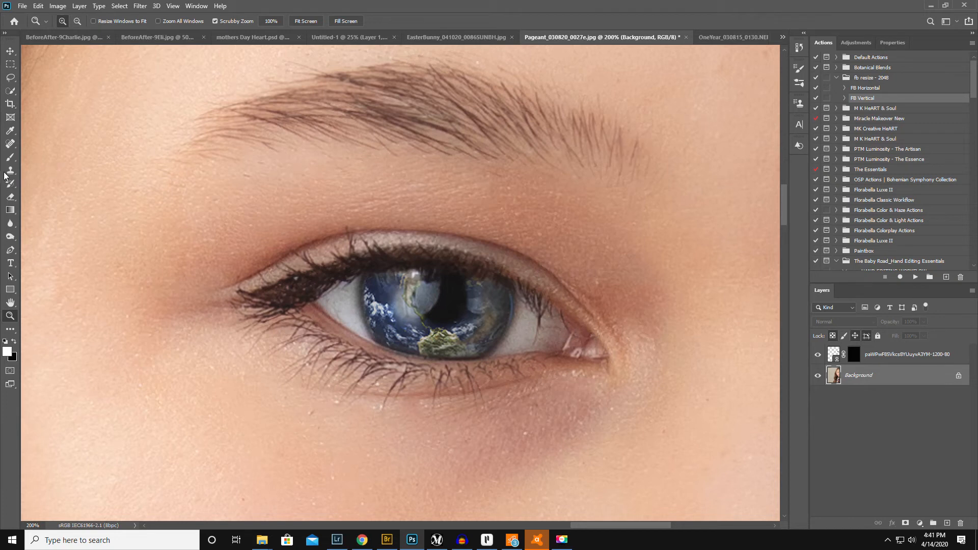
{"action": "left_click", "coordinate": [10, 158]}
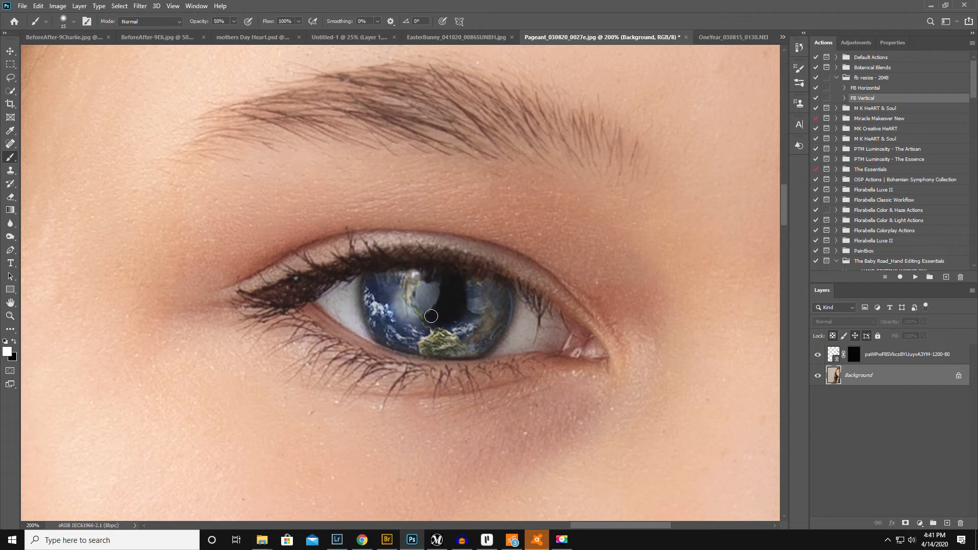
{"action": "key", "text": "alt"}
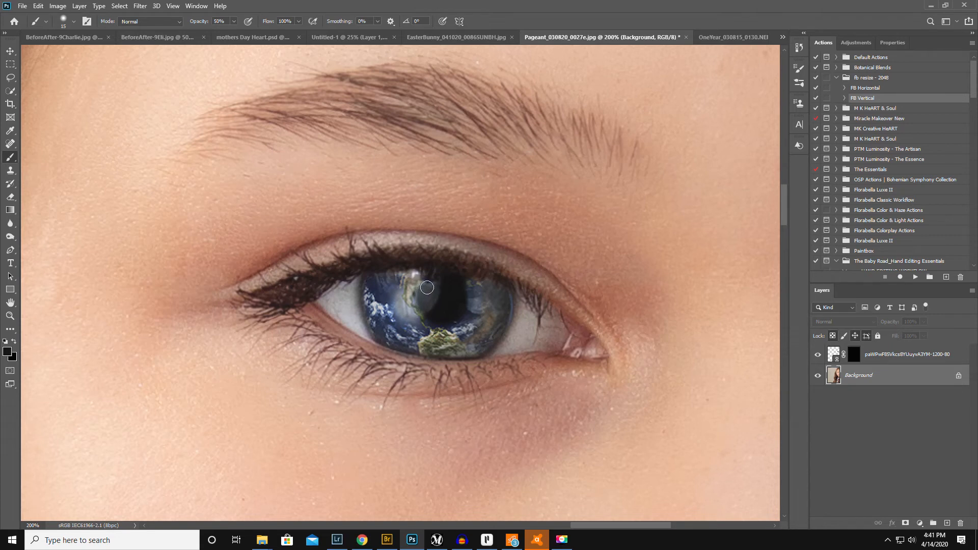
{"action": "mouse_move", "coordinate": [437, 310]}
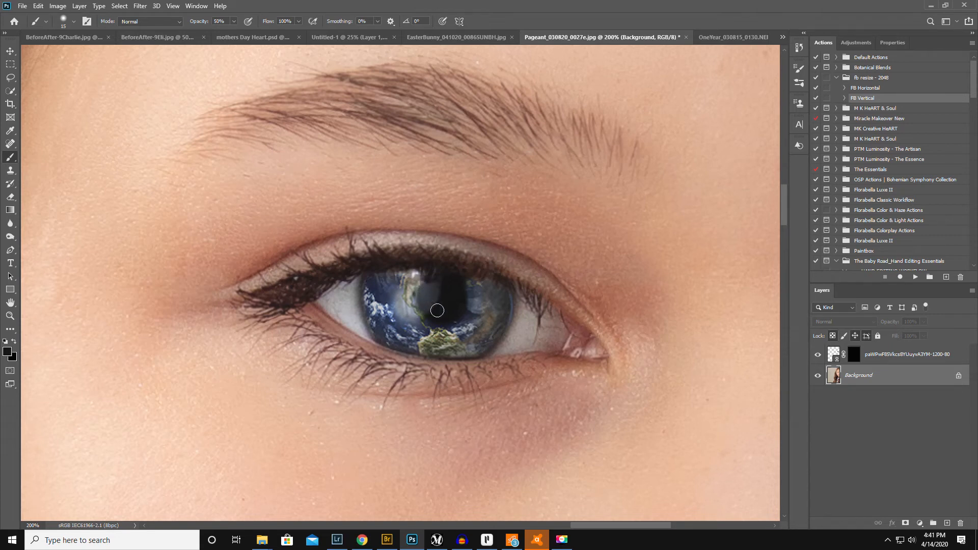
{"action": "mouse_move", "coordinate": [429, 311]}
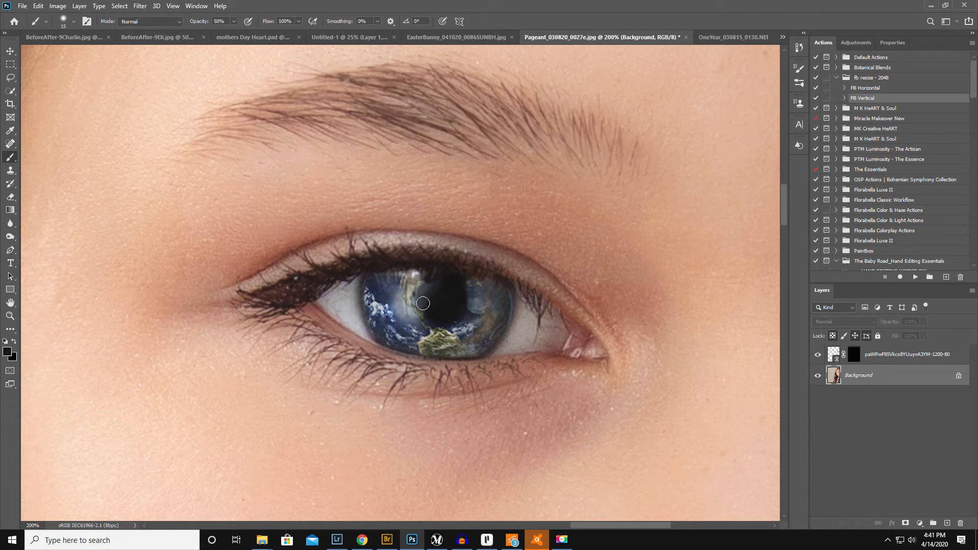
{"action": "mouse_move", "coordinate": [409, 300]}
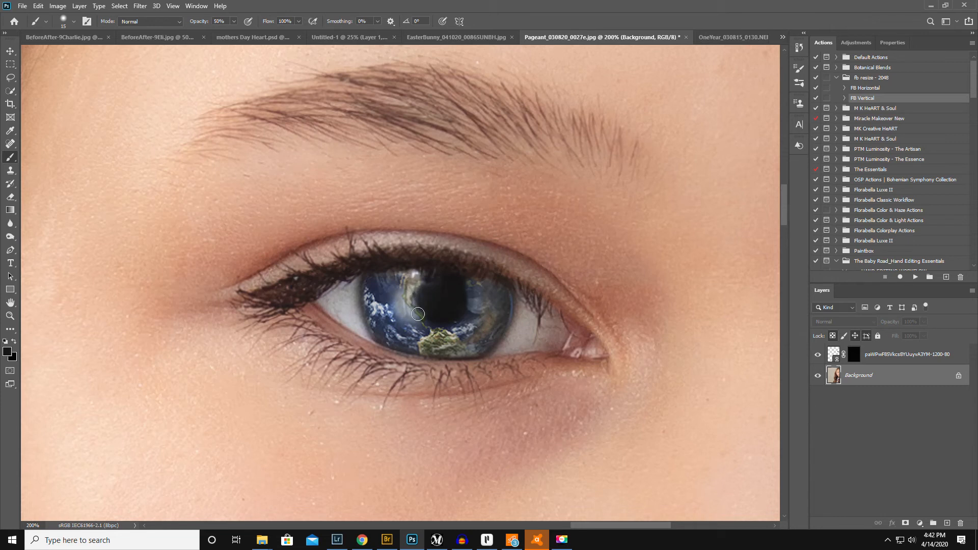
{"action": "mouse_move", "coordinate": [496, 322]}
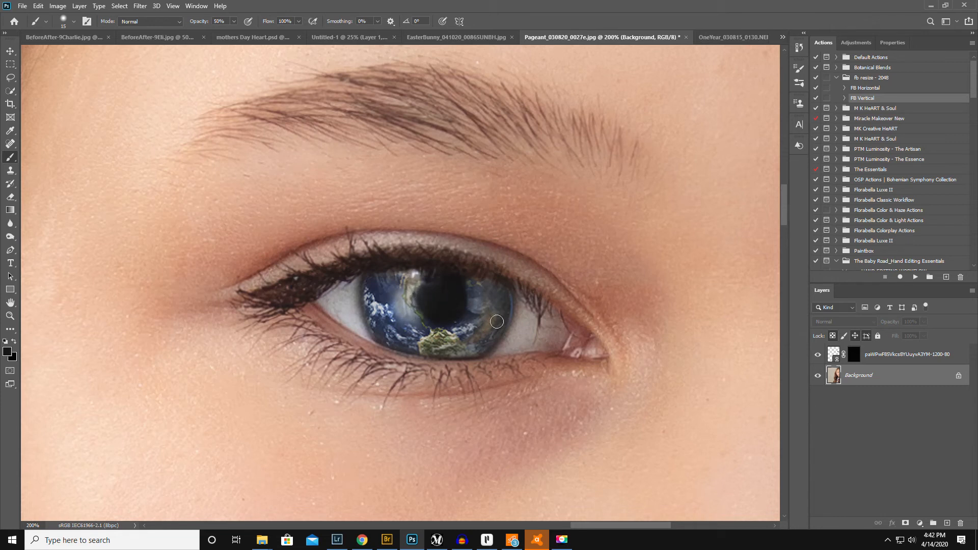
Step: Paint around the pupil and iris edges on the Earth mask at 20% brush opacity
{"action": "left_click", "coordinate": [854, 353]}
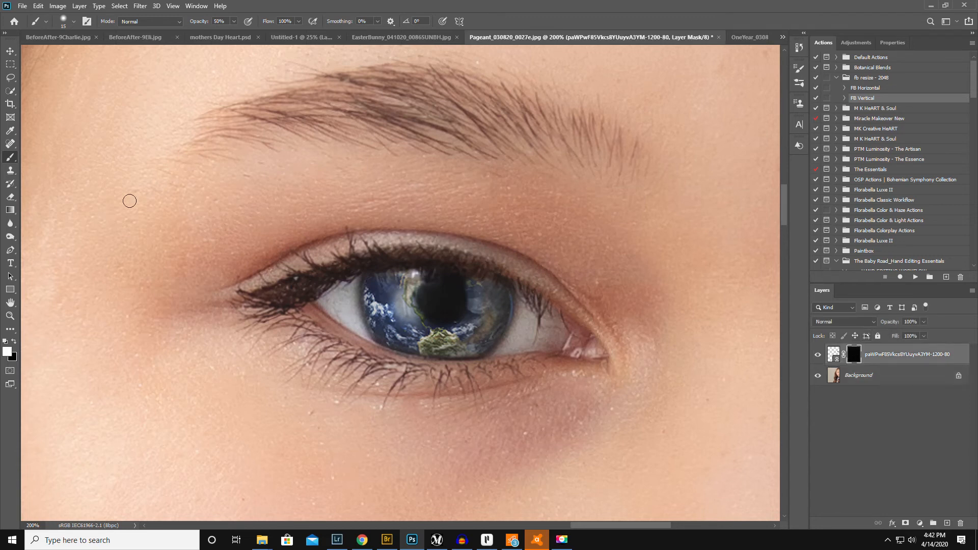
{"action": "mouse_move", "coordinate": [462, 282]}
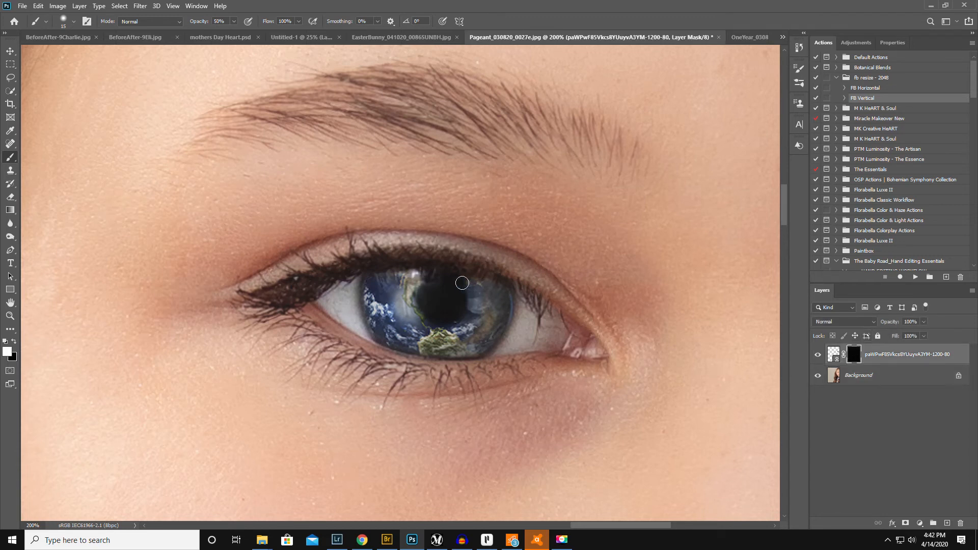
{"action": "mouse_move", "coordinate": [500, 323]}
{"action": "type", "text": "28"}
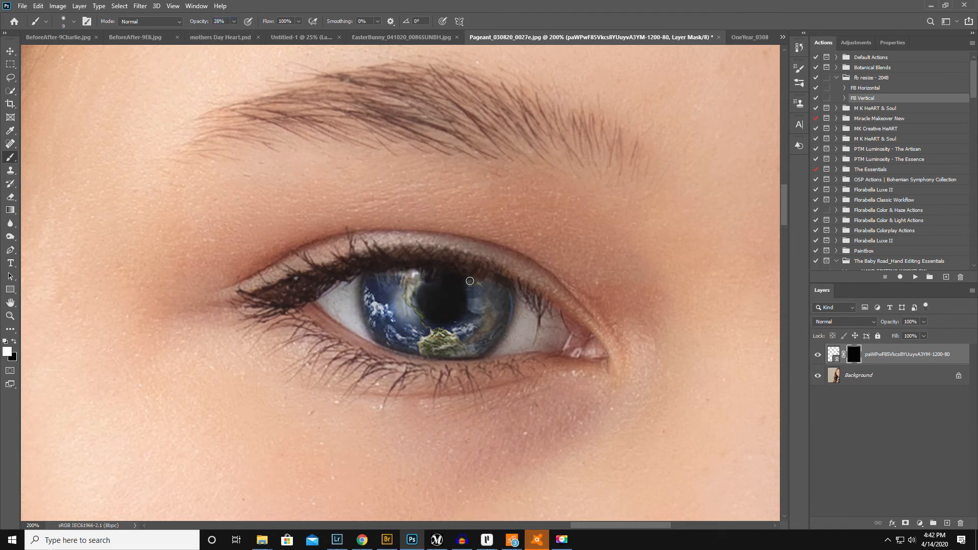
{"action": "mouse_move", "coordinate": [453, 279]}
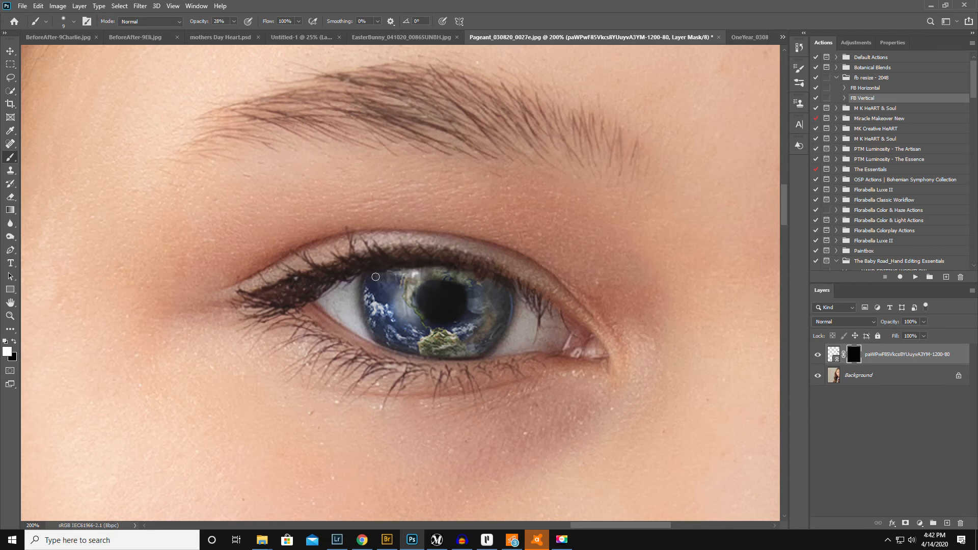
{"action": "mouse_move", "coordinate": [403, 273]}
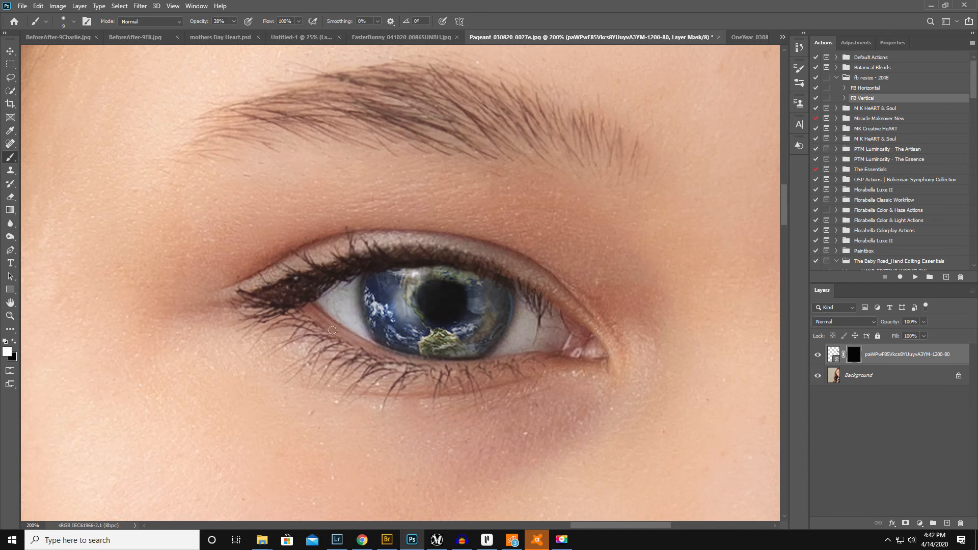
{"action": "mouse_move", "coordinate": [504, 299]}
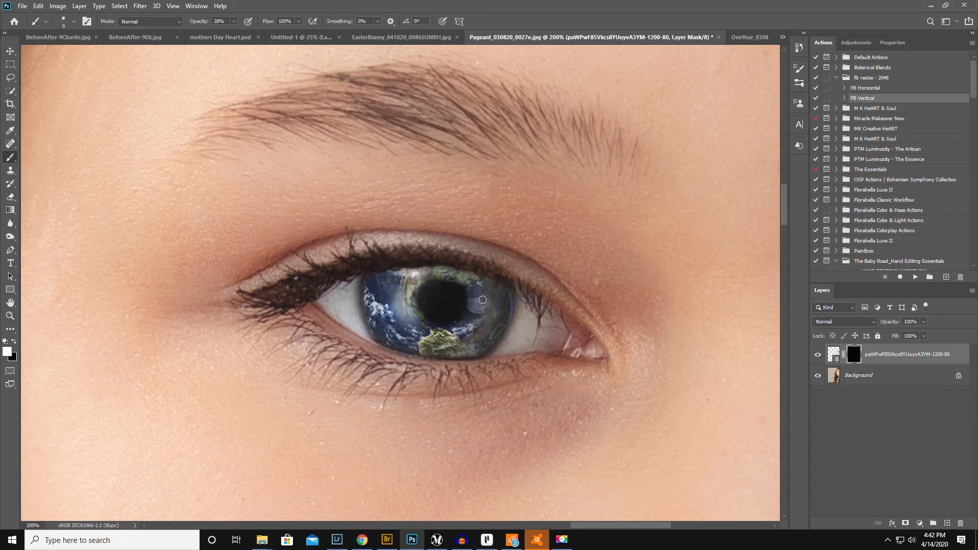
{"action": "mouse_move", "coordinate": [479, 286]}
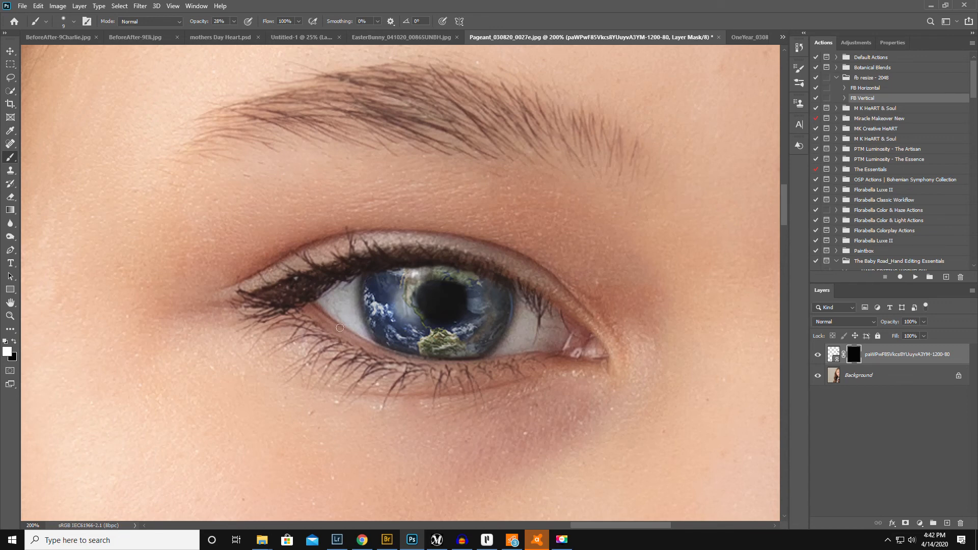
{"action": "left_click", "coordinate": [11, 317]}
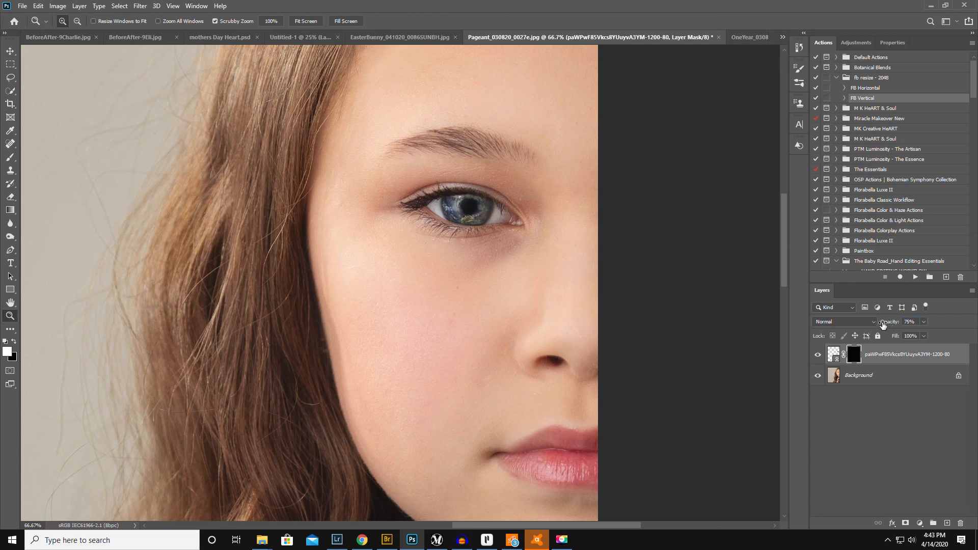
{"action": "mouse_move", "coordinate": [888, 322]}
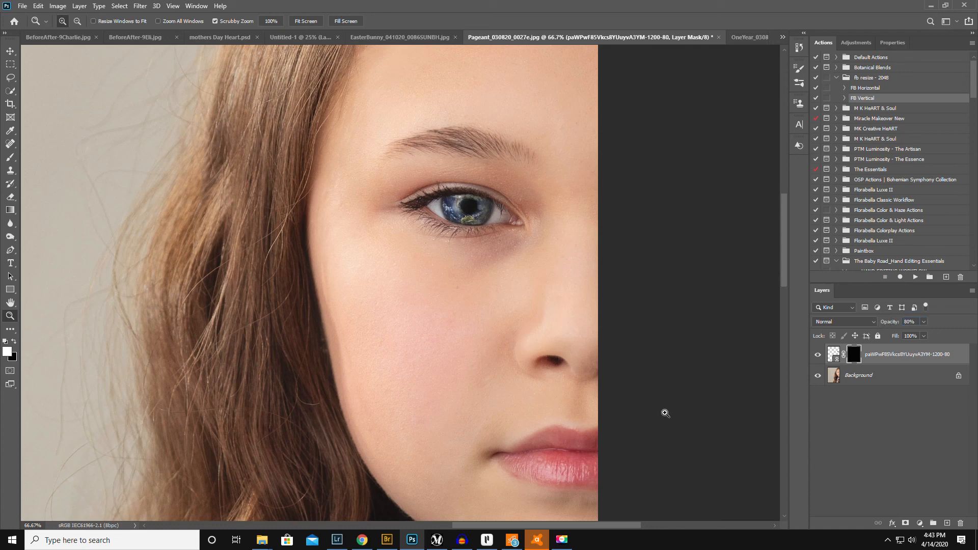
{"action": "mouse_move", "coordinate": [532, 239]}
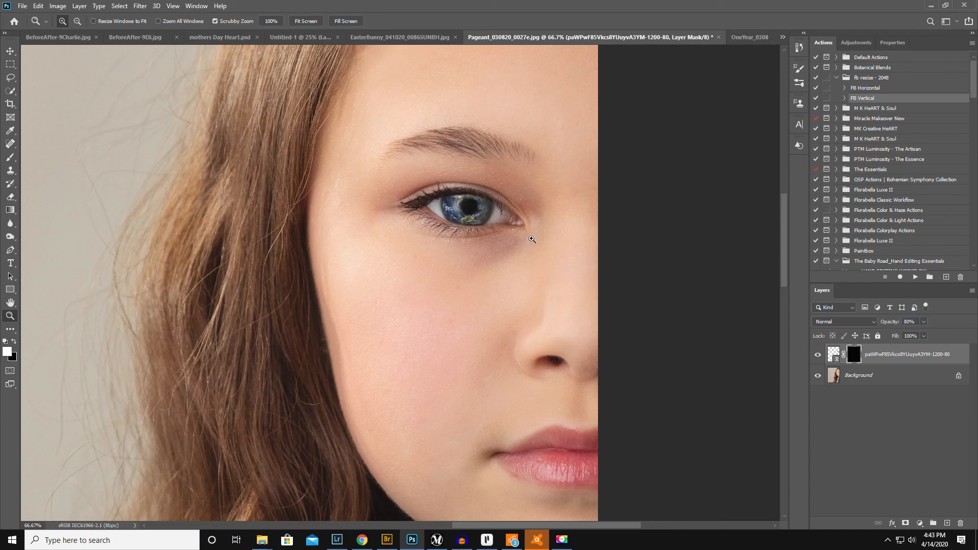
{"action": "mouse_move", "coordinate": [528, 262]}
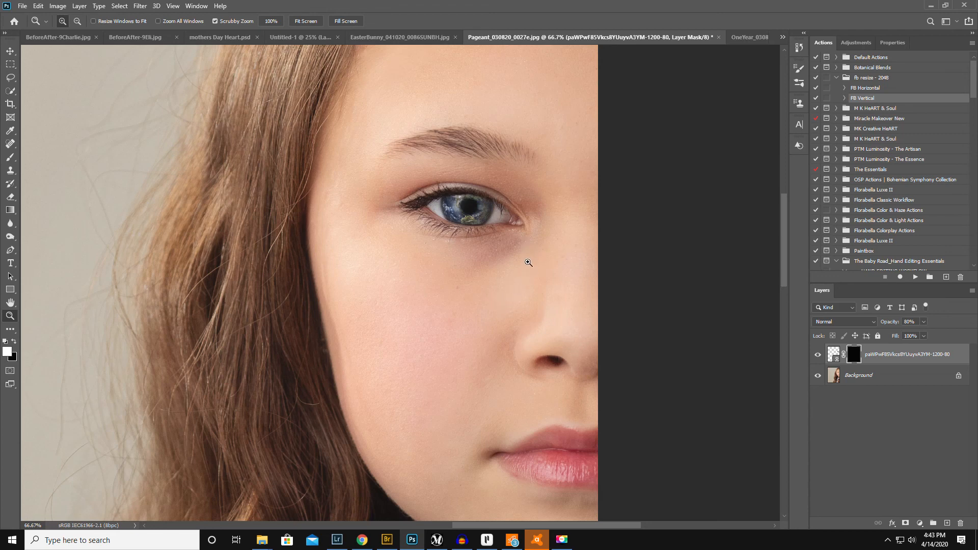
{"action": "mouse_move", "coordinate": [487, 308]}
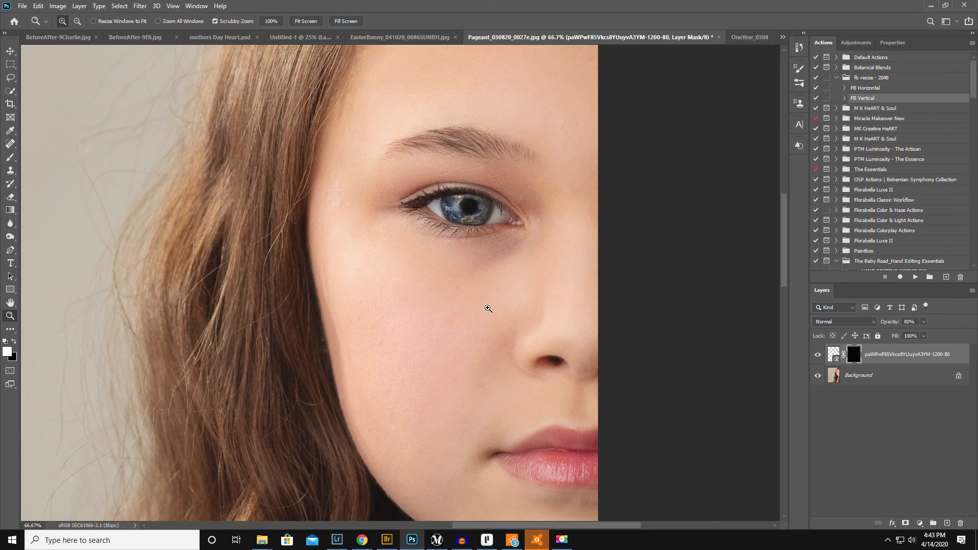
{"action": "mouse_move", "coordinate": [531, 272]}
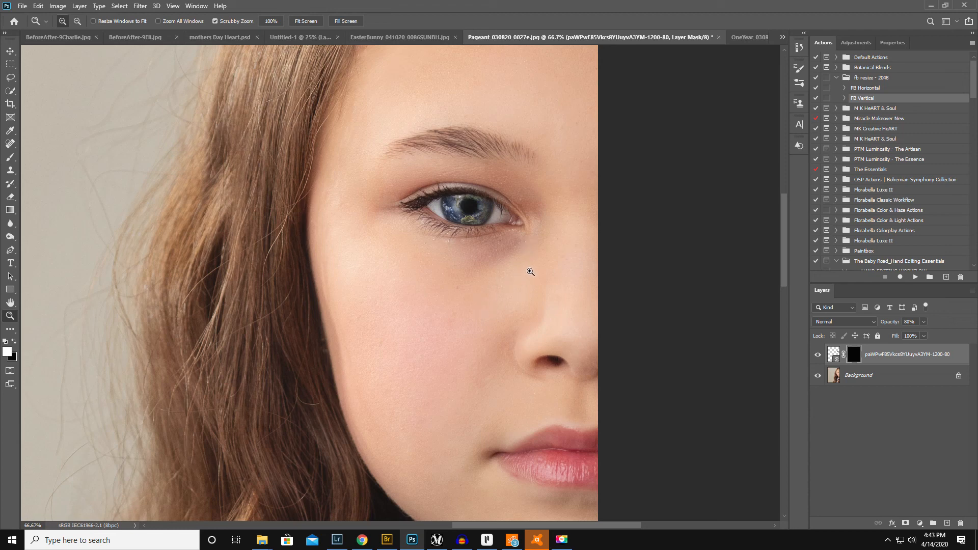